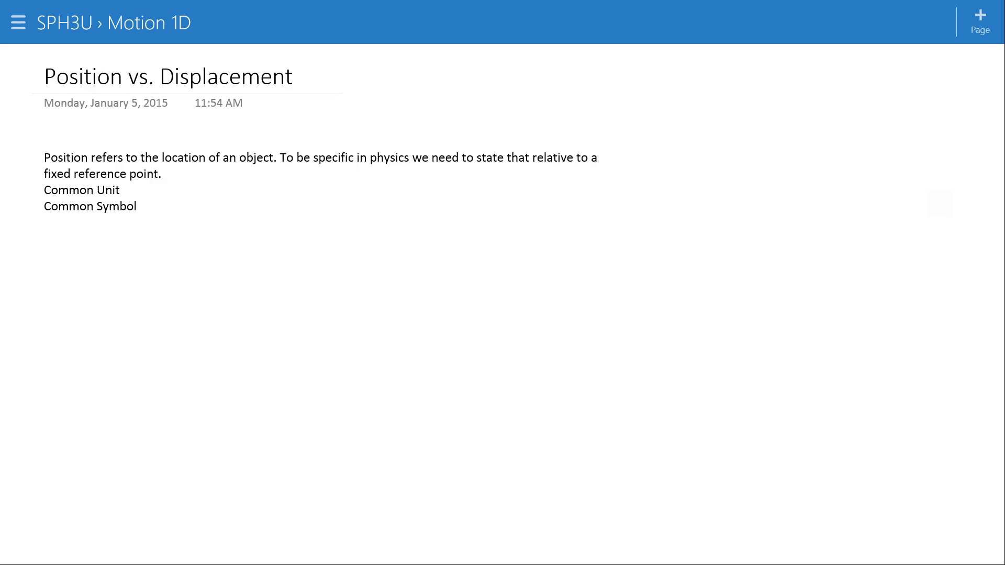
Handwrite "meters - m" as the common unit and "d" as the common symbol
left_click(65, 252)
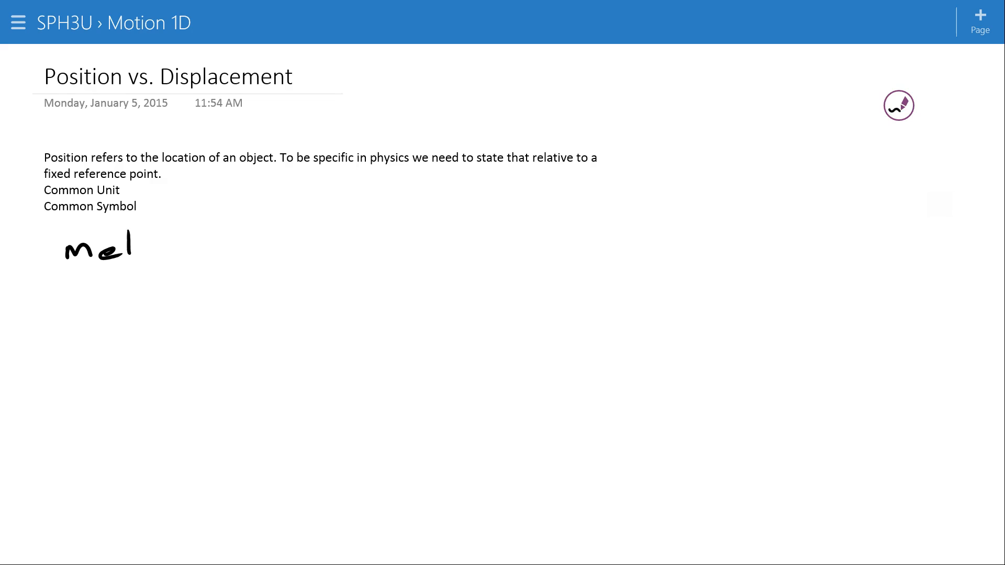
left_click_drag(127, 247, 224, 247)
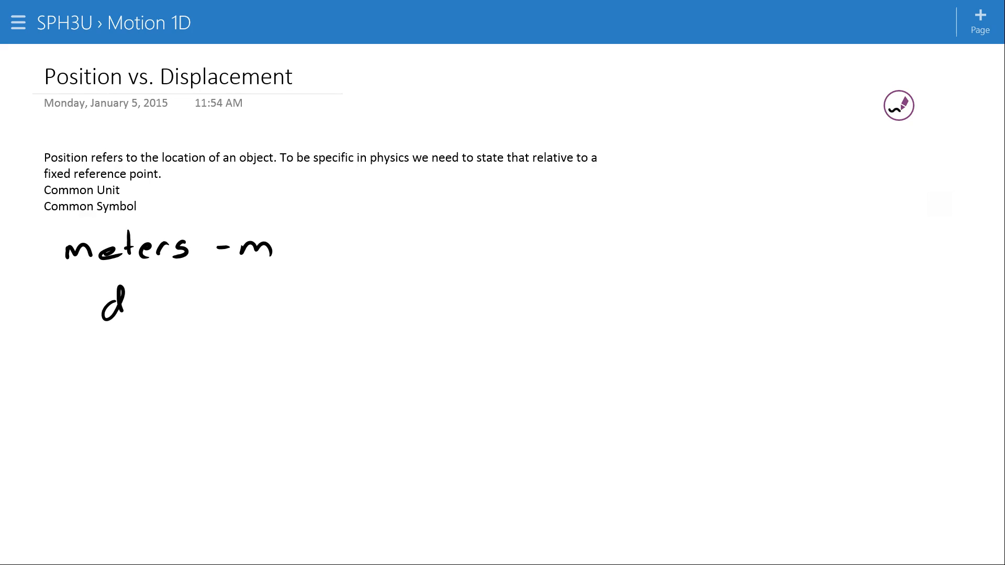
left_click(898, 105)
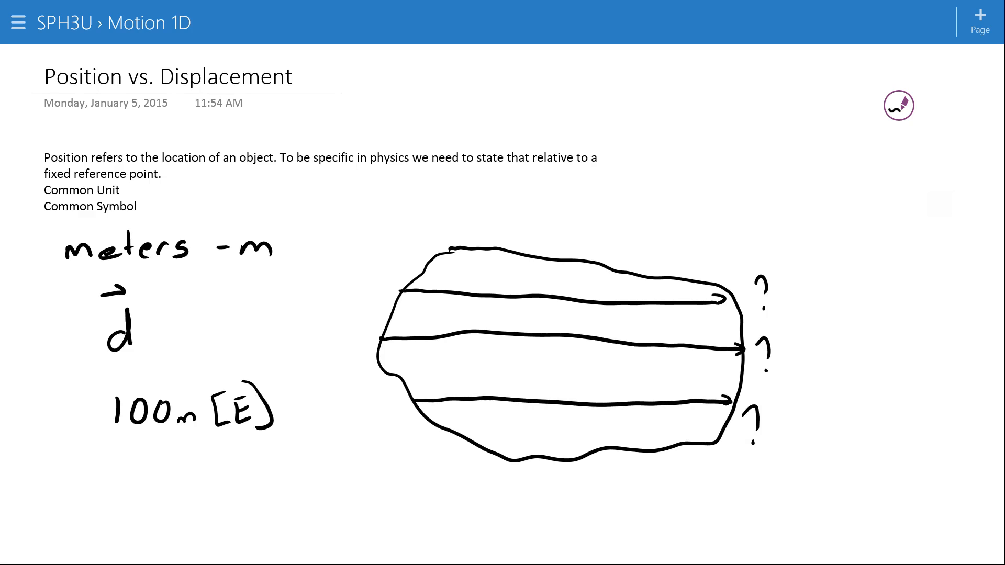
Underline the phrase "fixed reference point" in the typed notes
left_click_drag(44, 186, 153, 184)
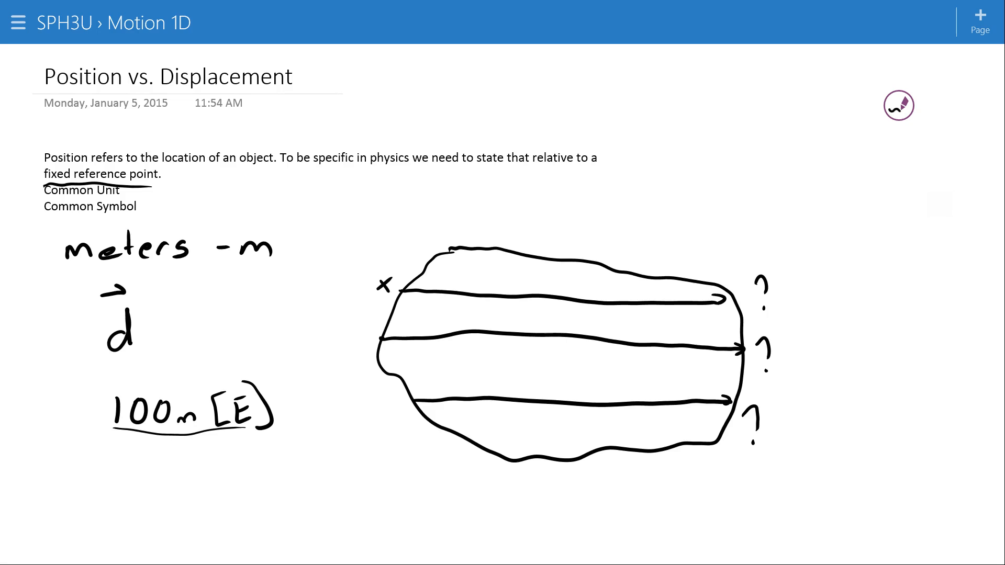
Sketch a house at the top arrow's tip and write "of the reference point x"
left_click(898, 105)
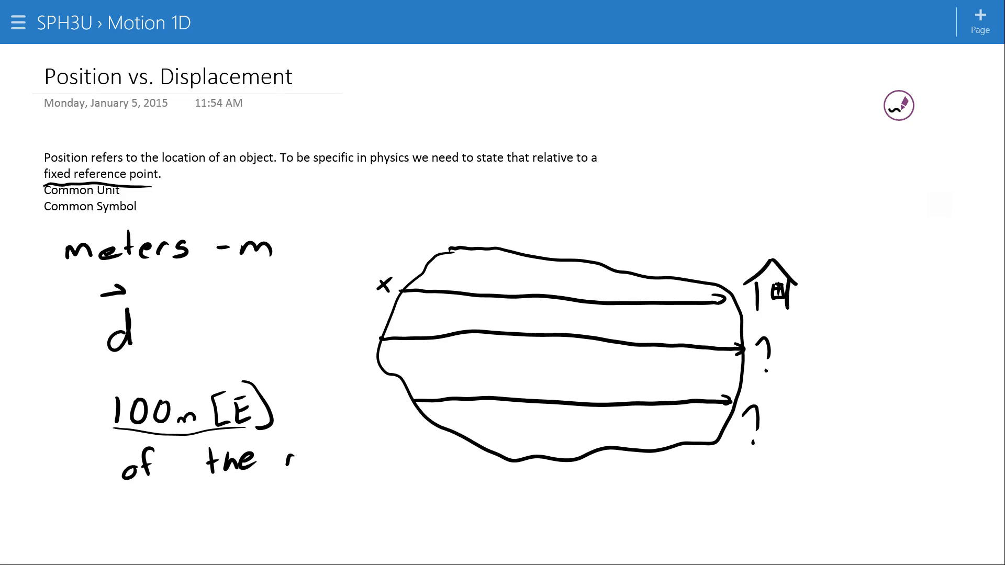
type("referer")
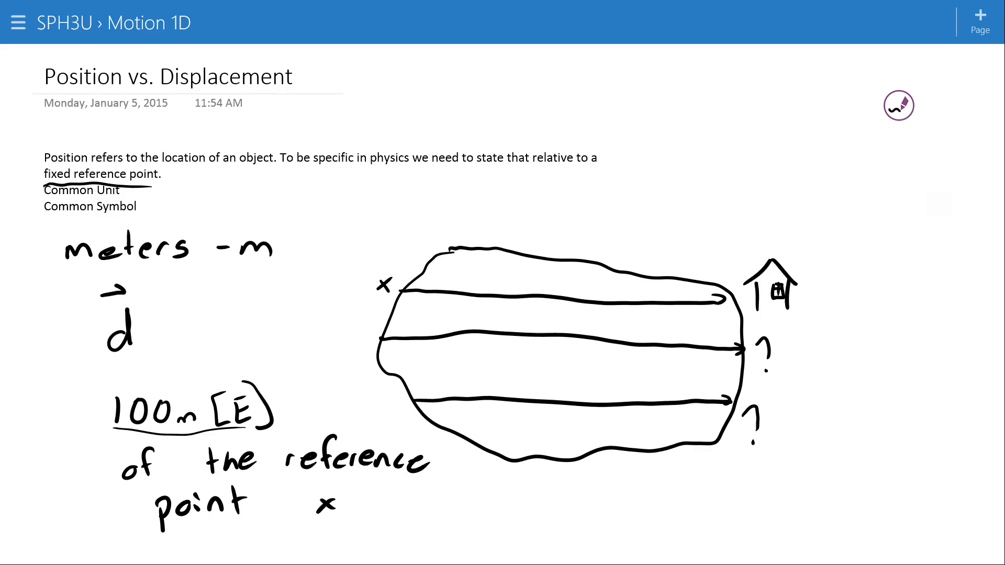
Sketch an oval running track below the notes with its straight labelled 100 m [E]
scroll("up", 3)
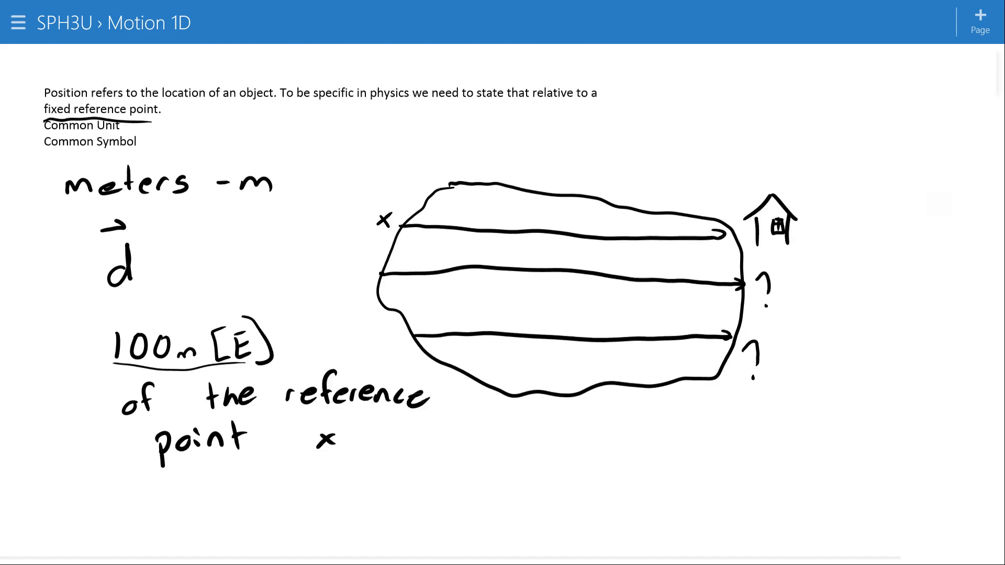
scroll("down", 3)
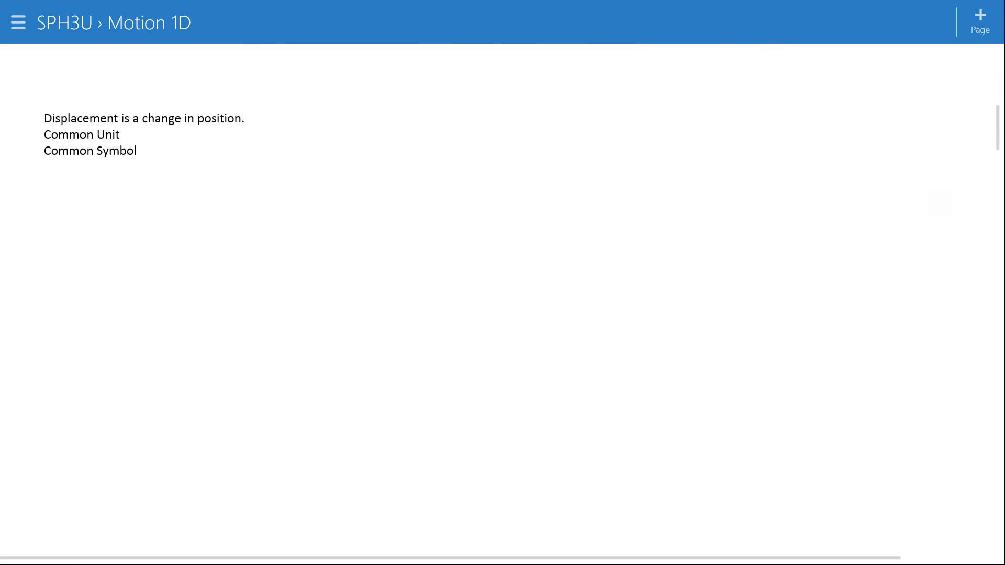
scroll("up", 3)
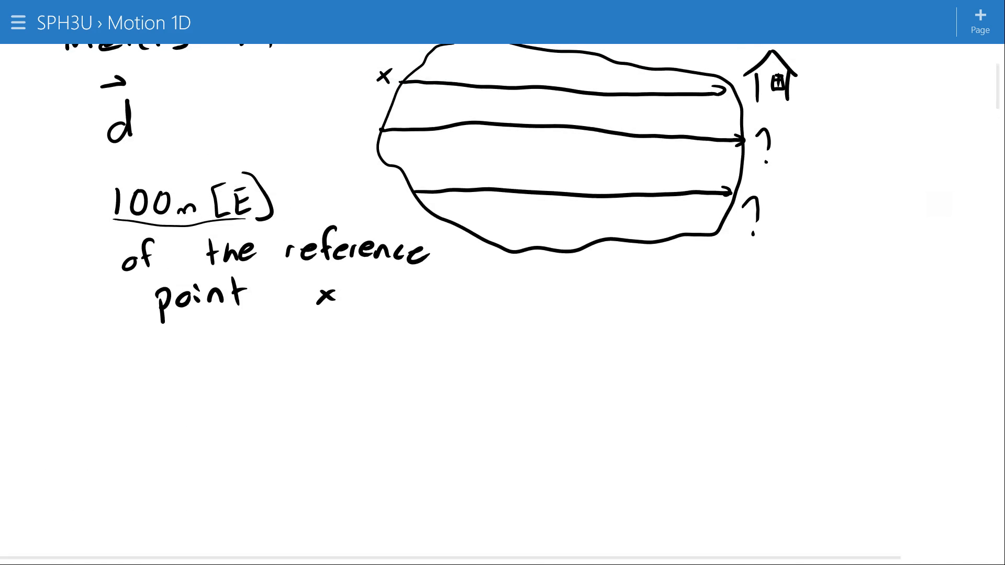
scroll("up", 3)
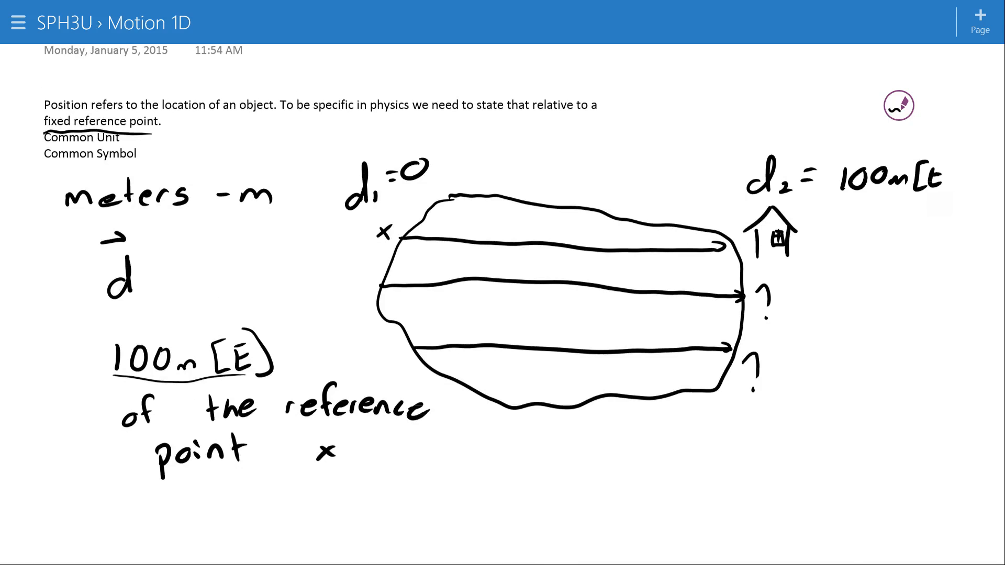
left_click(18, 22)
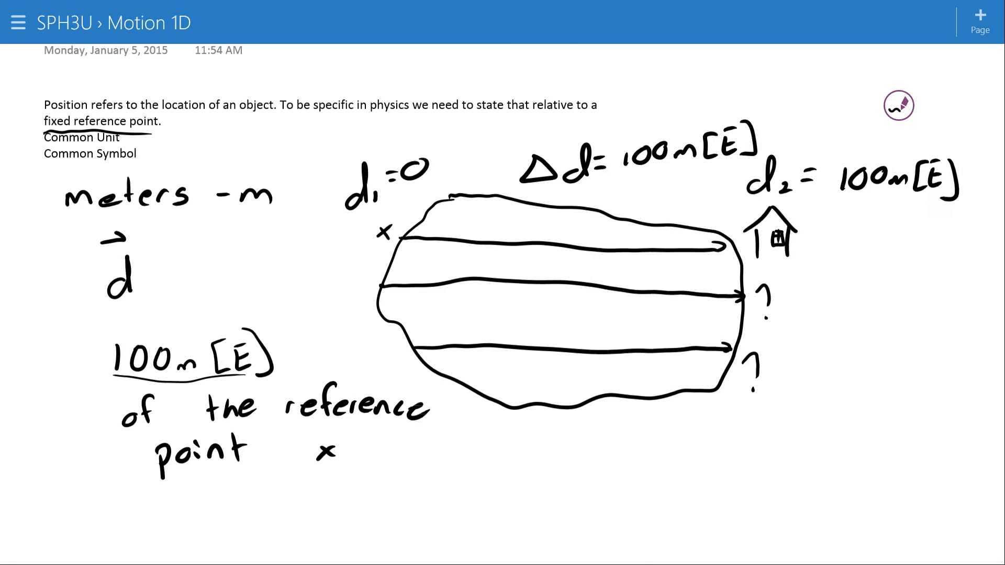
scroll("down", 3)
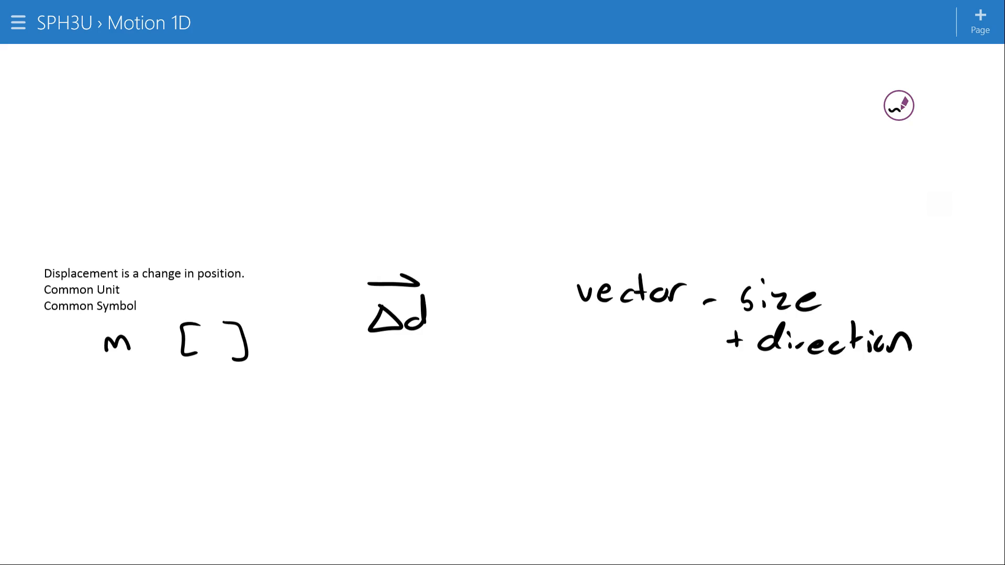
scroll("up", 3)
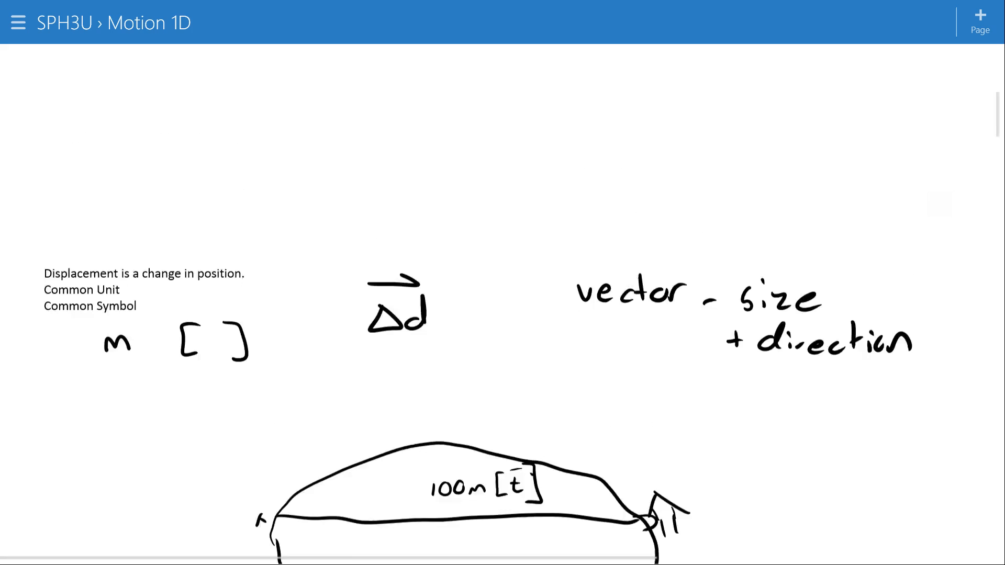
scroll("down", 3)
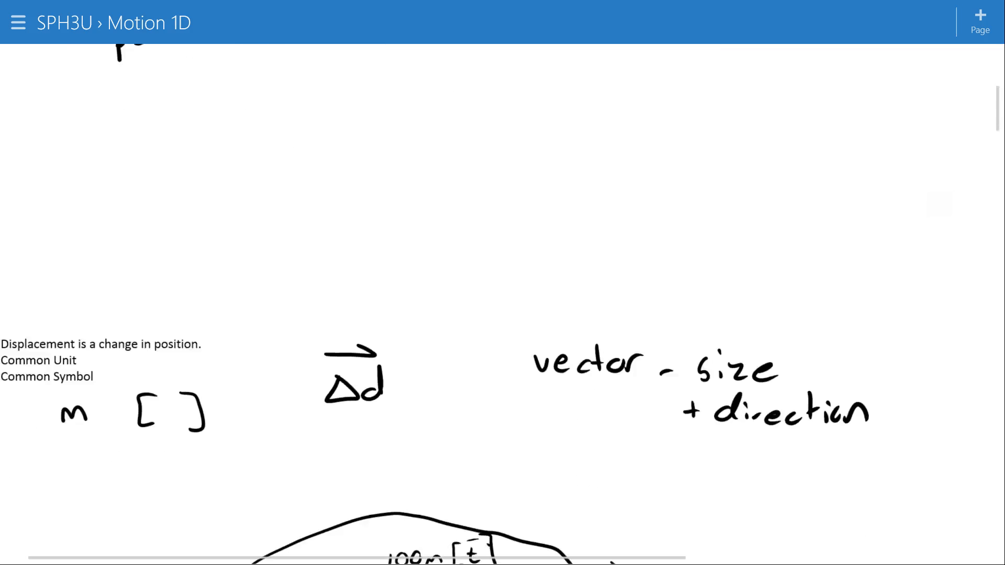
Mark d1 = 25 m [E] on the track and work Δd = 100 m[E] − 25 m = 75 m [E]
scroll("down", 3)
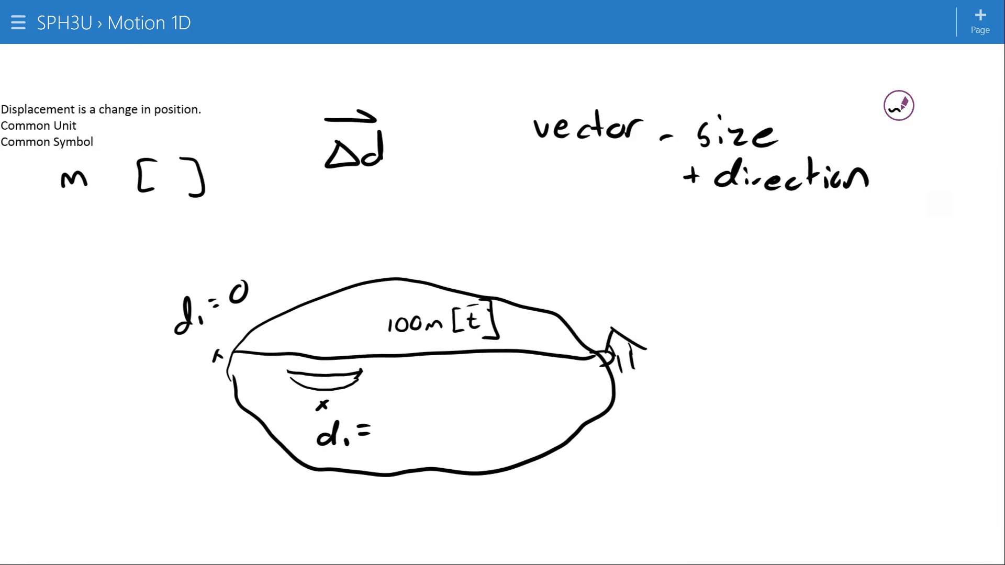
type("25m[E")
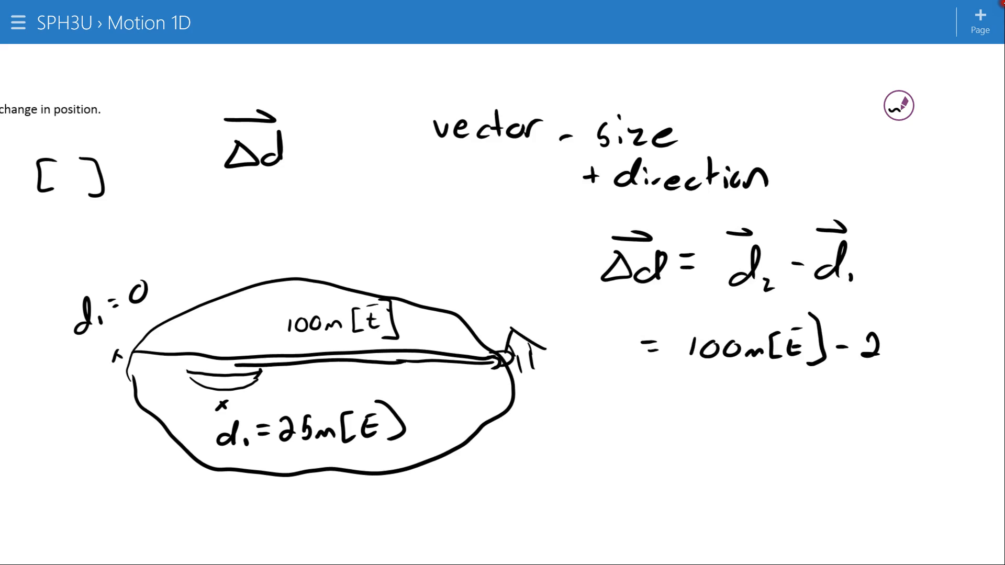
type("5m")
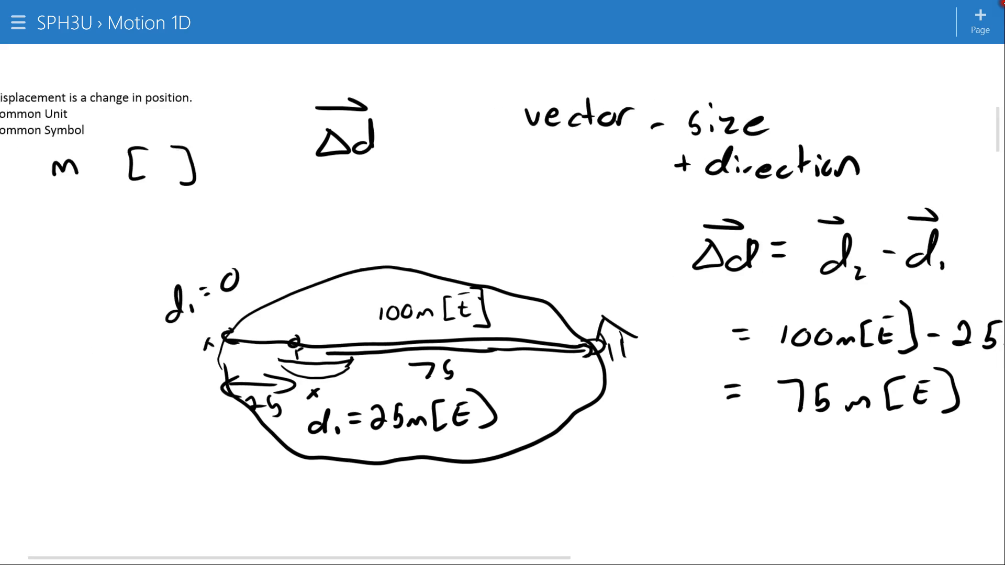
scroll("down", 3)
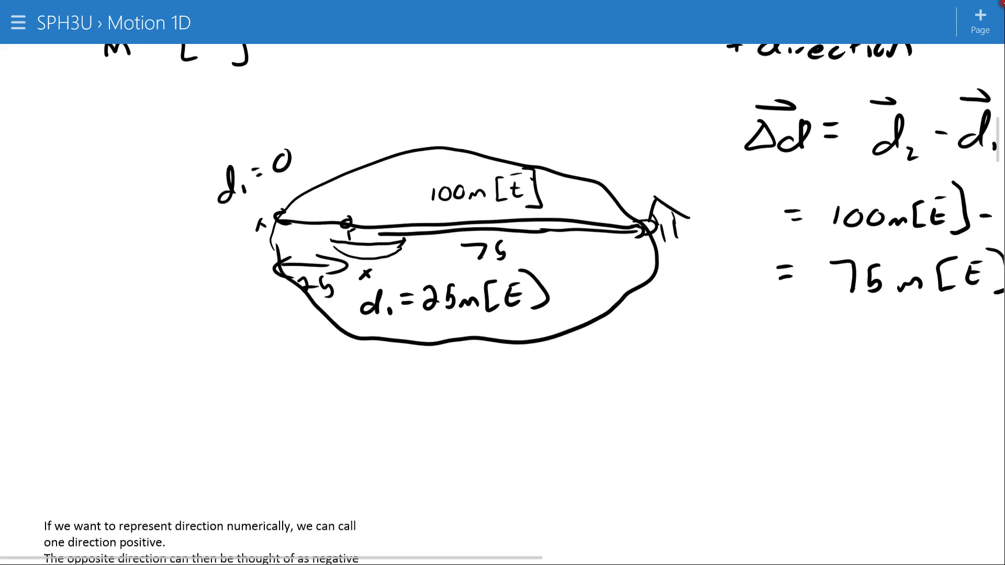
Draw a starting figure left of the track labelled d1 = 25 m [W] with an arrow
scroll("down", 3)
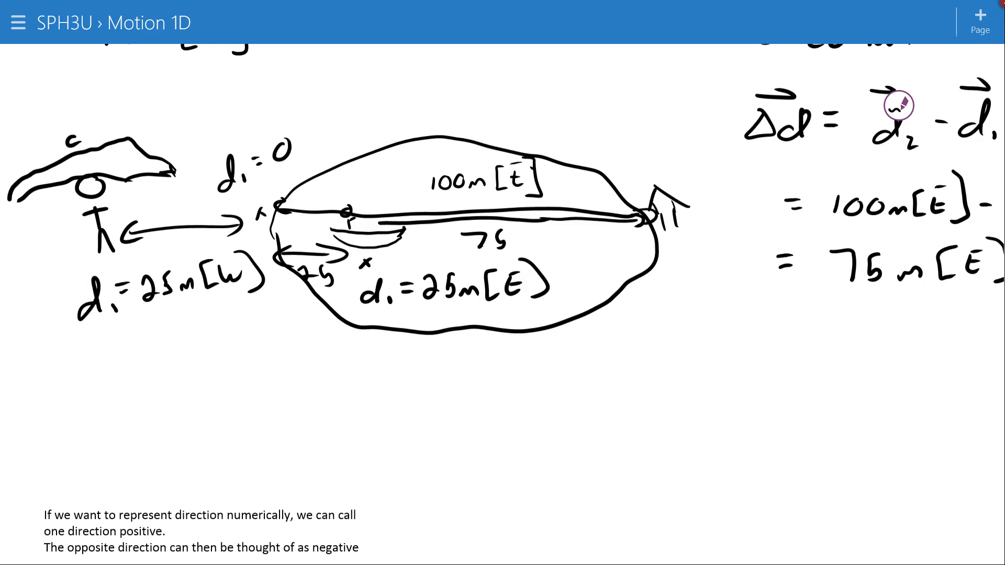
left_click(510, 179)
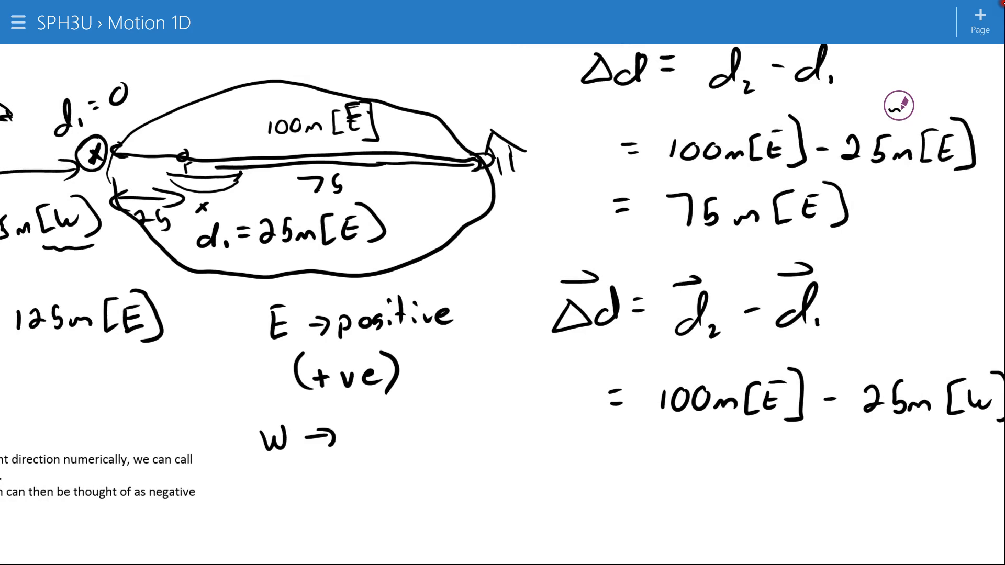
Note E as positive, W as negative, and work Δd = 100 m[E] − 25 m[W] = 125 m [E]
type("negative")
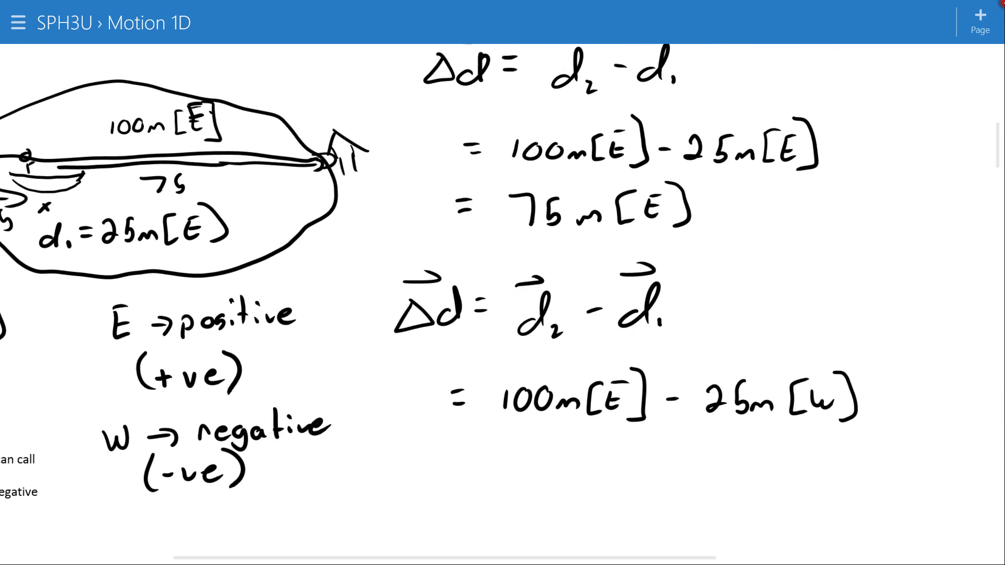
scroll("down", 3)
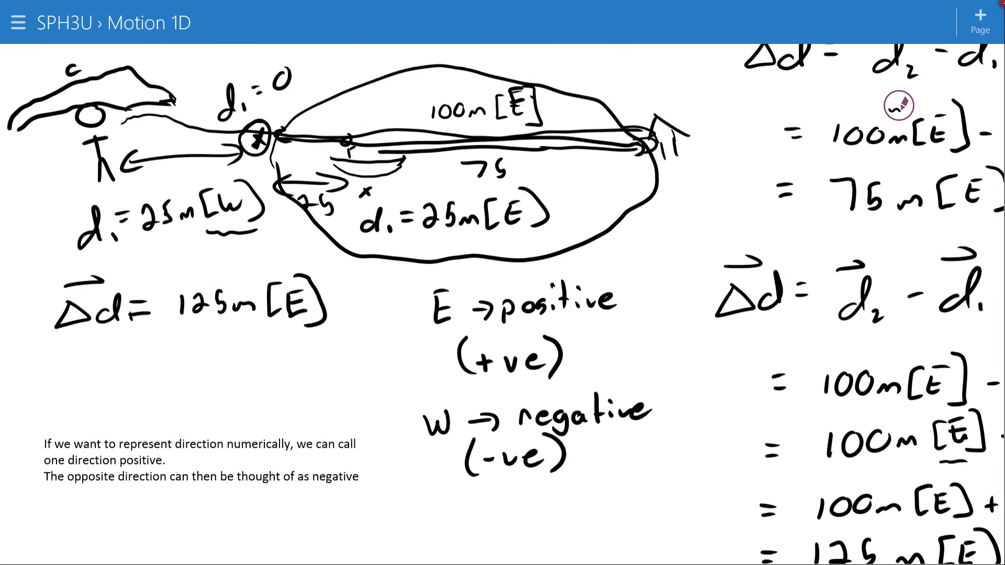
Draw N and E direction arrows above the telephone-pole problem, marked "later"
scroll("down", 3)
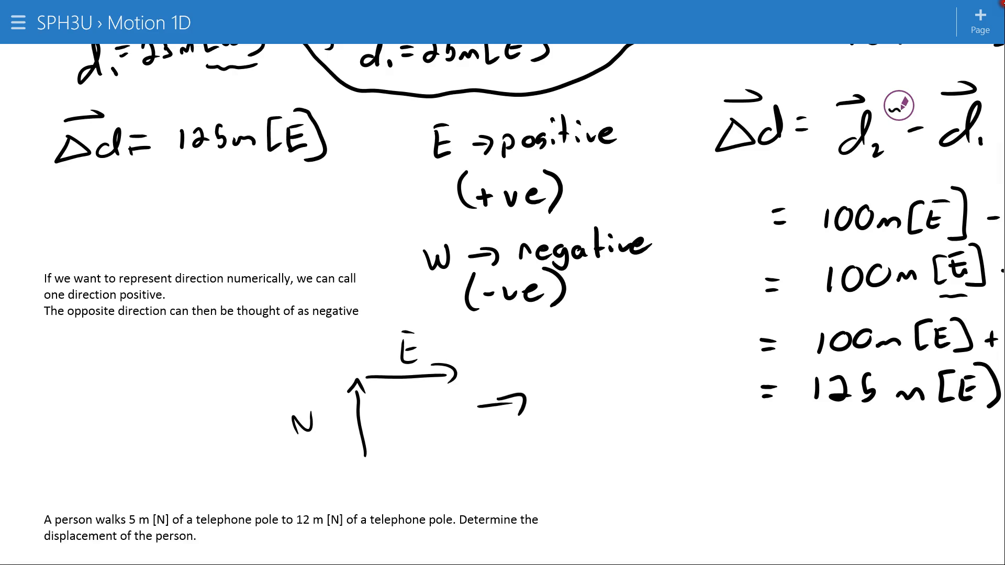
type("later")
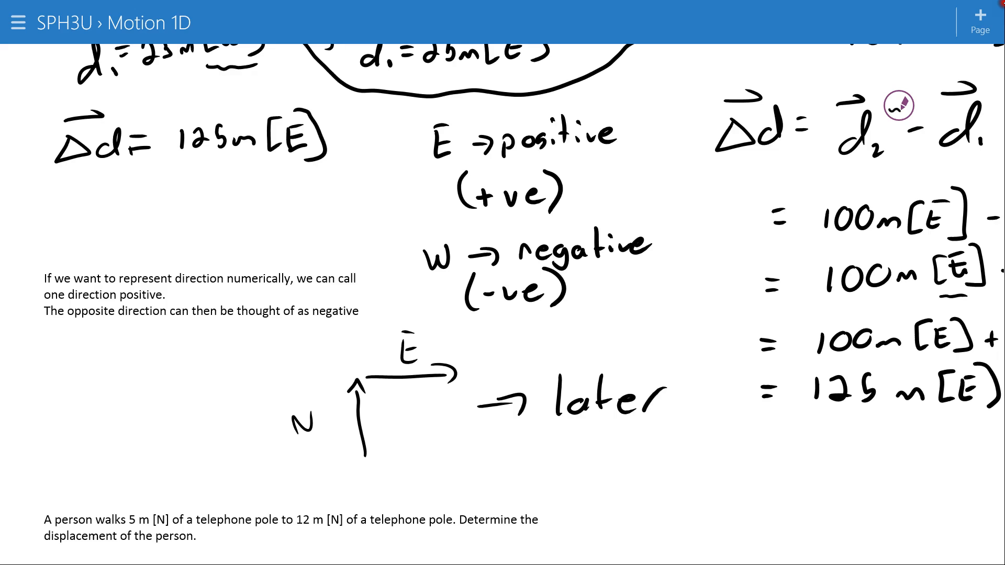
Scroll the telephone-pole walking question to the top of the page
scroll("down", 3)
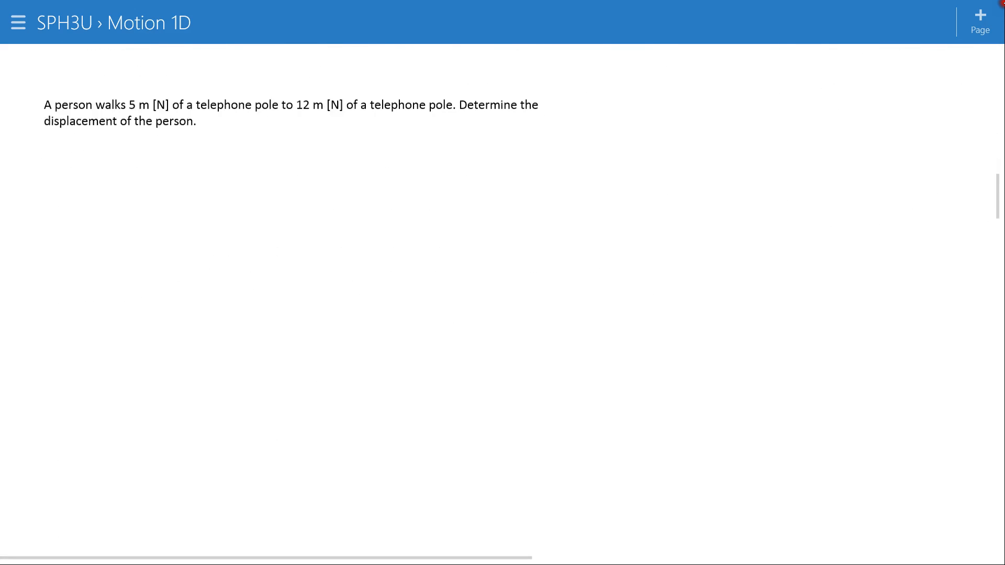
scroll("up", 3)
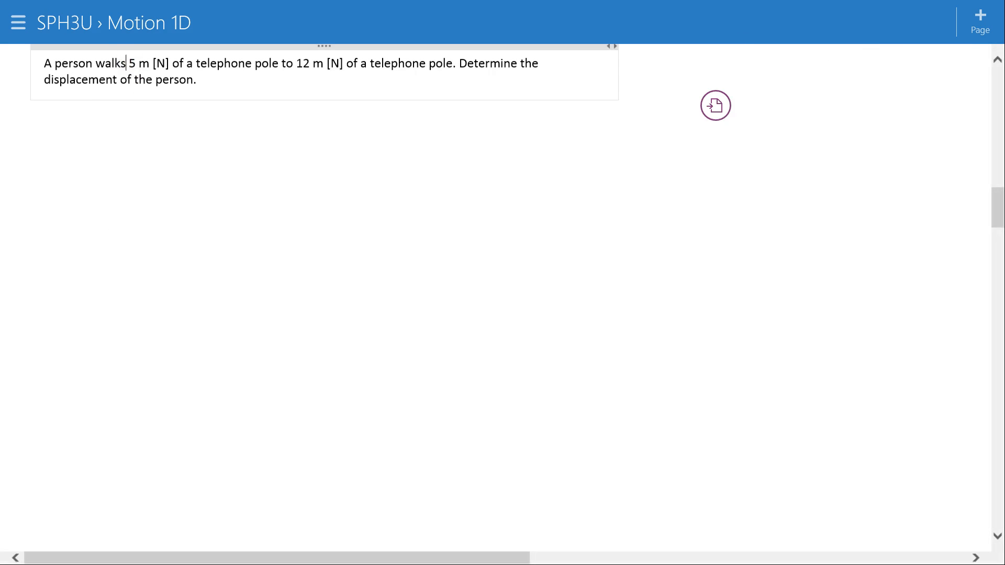
Make the question read "walks from 5 m [N]" and sketch the pole with the start point
type("from")
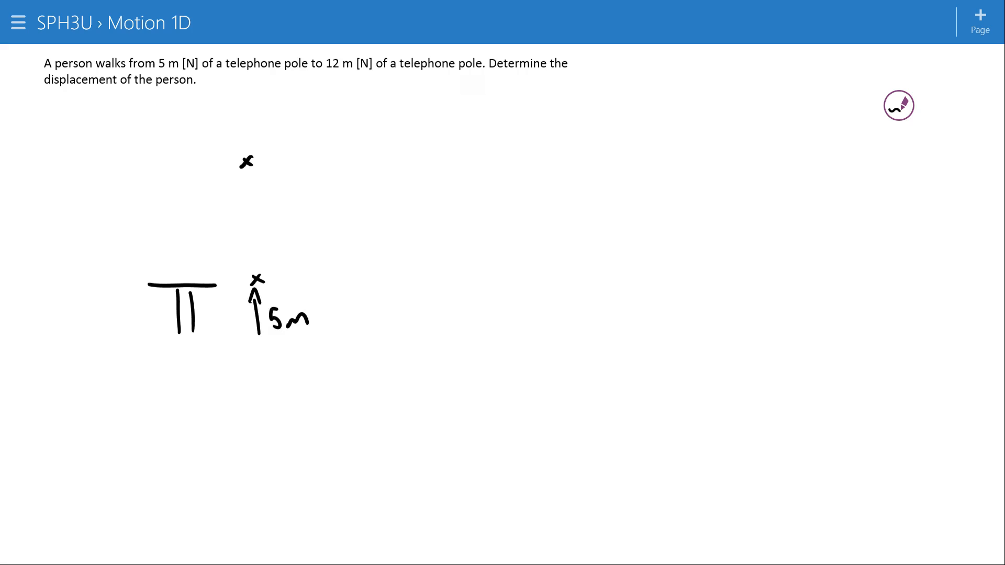
Ink the person's path from 5 m to the 12 m mark as a 7 m arrow on the pole diagram
left_click_drag(276, 158, 330, 157)
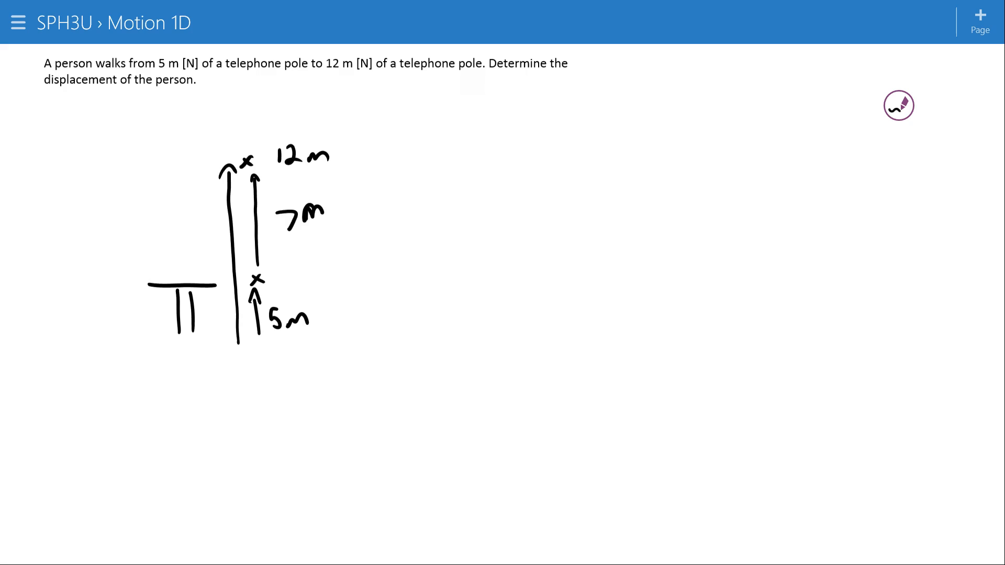
left_click_drag(336, 148, 369, 148)
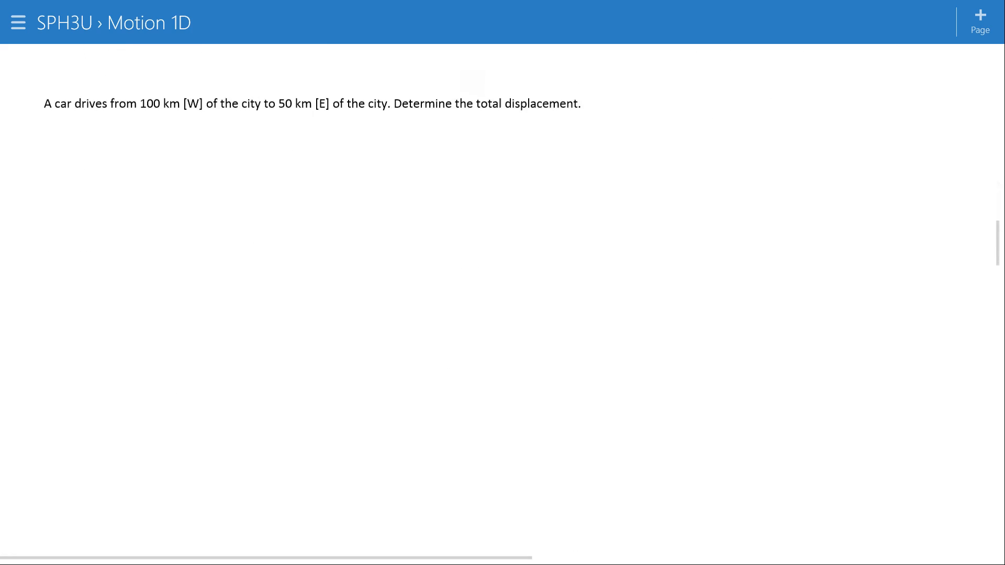
Scroll to the car question to sketch d1 = 100 km [W], d2 = 50 km [E] and Δd = 150 km [E]
scroll("up", 3)
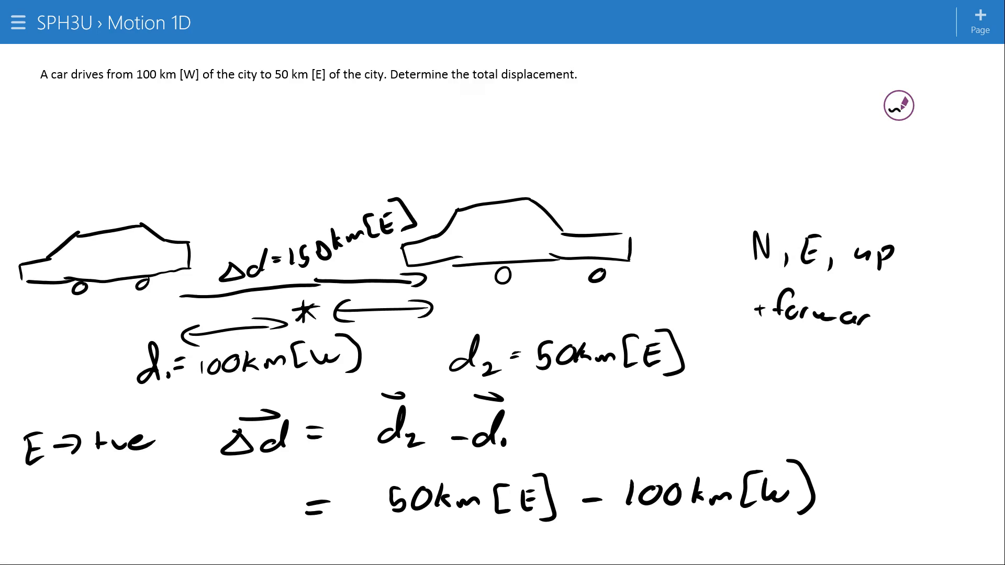
Note forward as positive under 'N, E, up' and begin the line '= 50 km [E] − (−1'
left_click(821, 359)
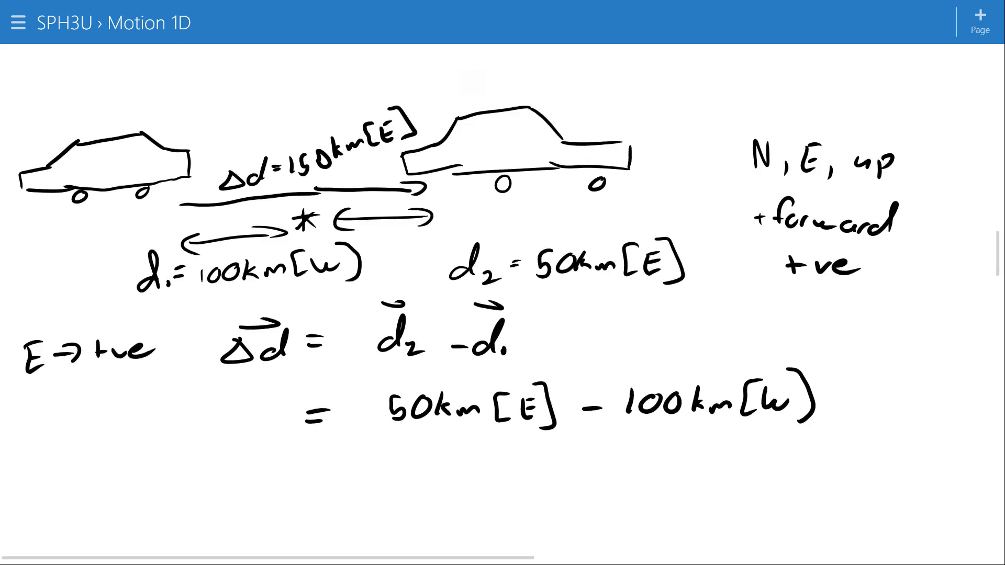
scroll("down", 3)
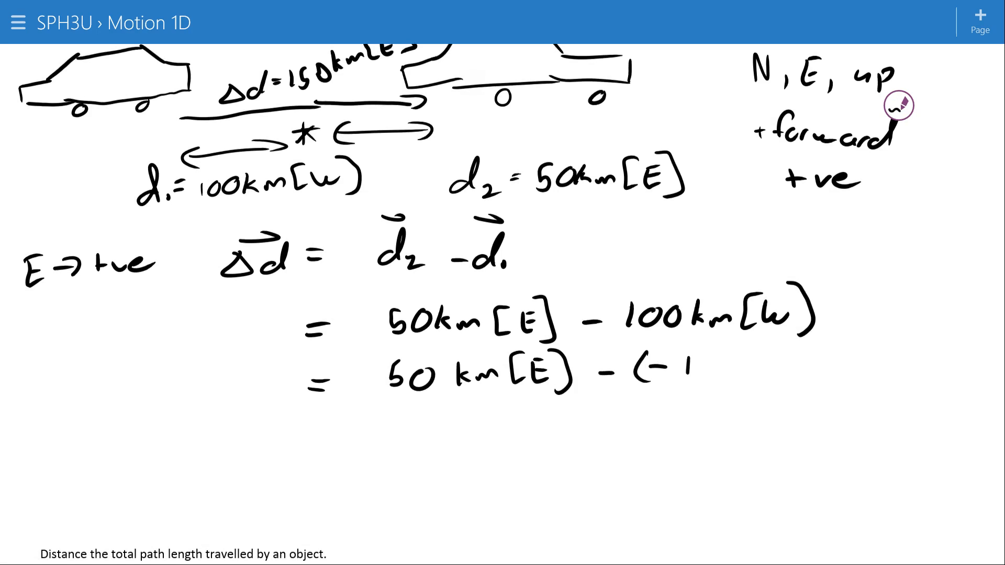
Complete '− (−100 km [E])', rewrite as 50 km [E] + 100 km [E] = 150 km
type("100km[E]))")
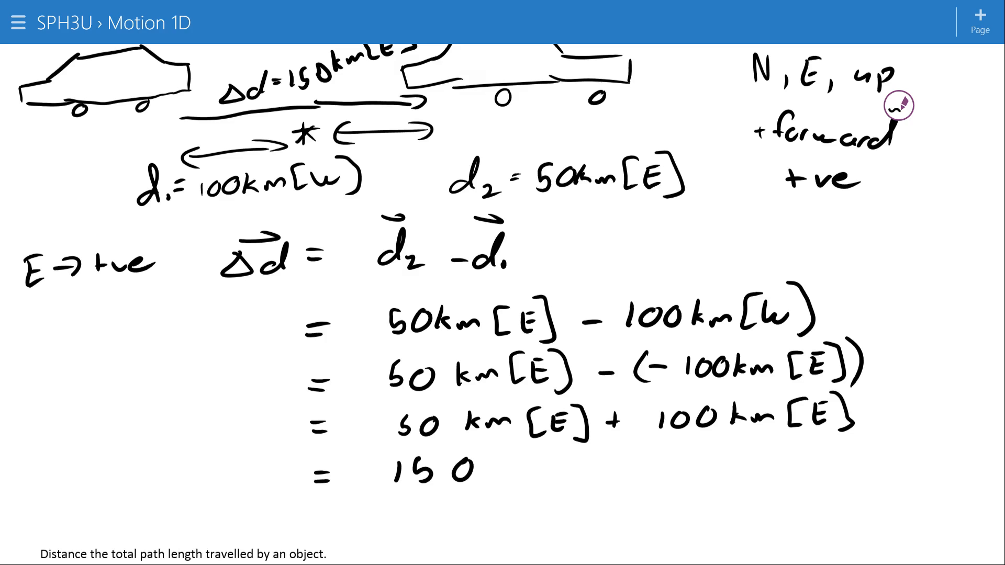
type("km")
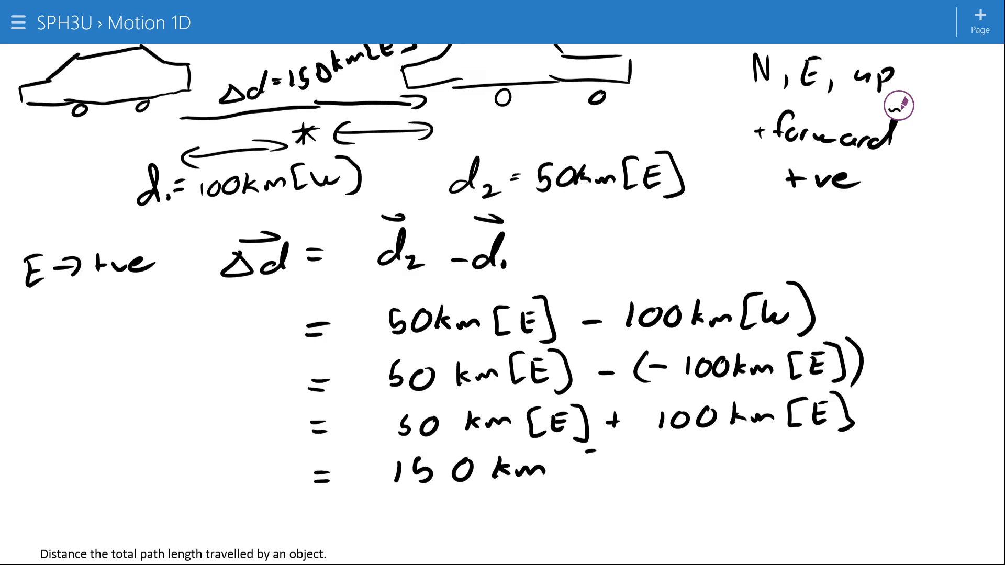